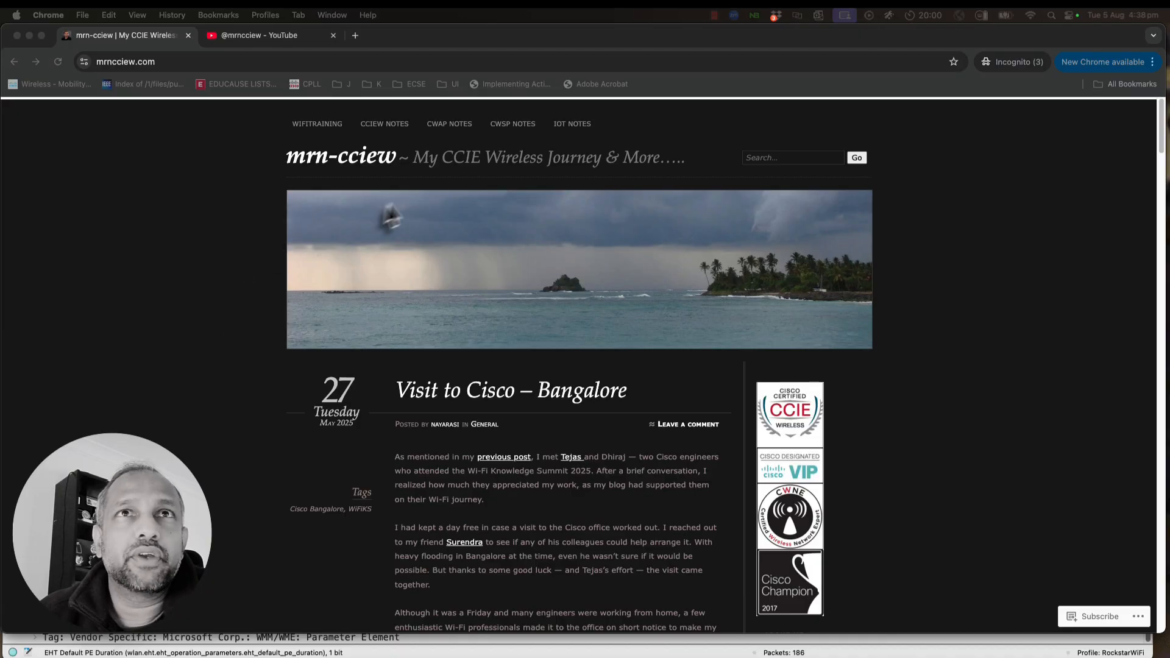
{"action": "mouse_move", "coordinate": [373, 175]}
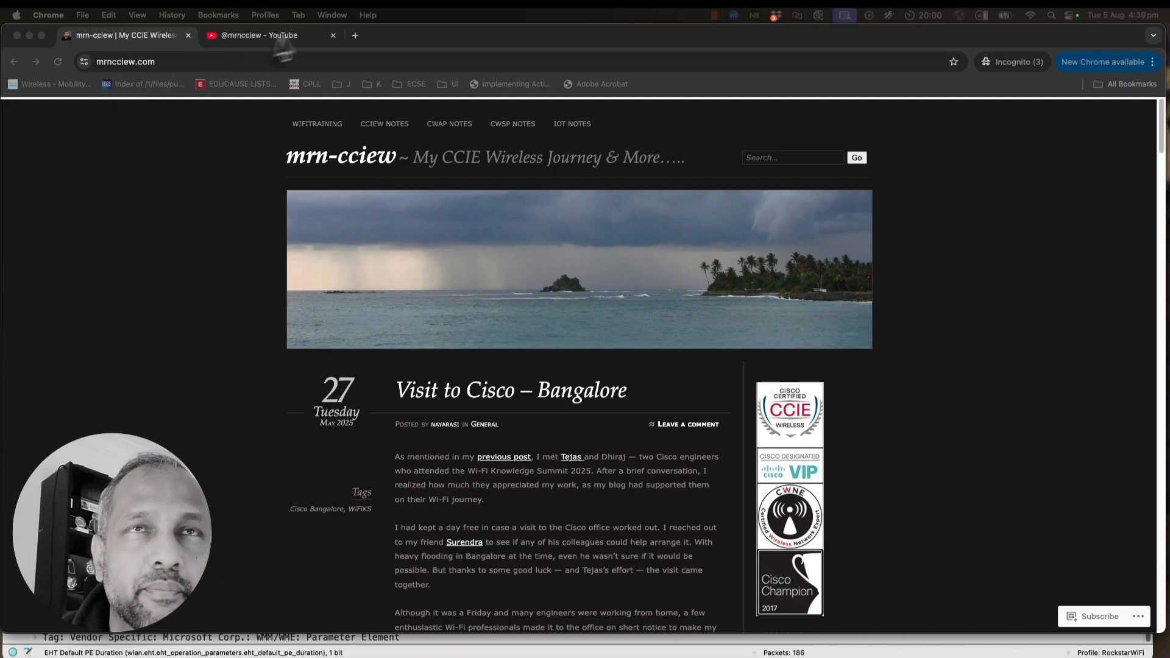
{"action": "left_click", "coordinate": [258, 35]}
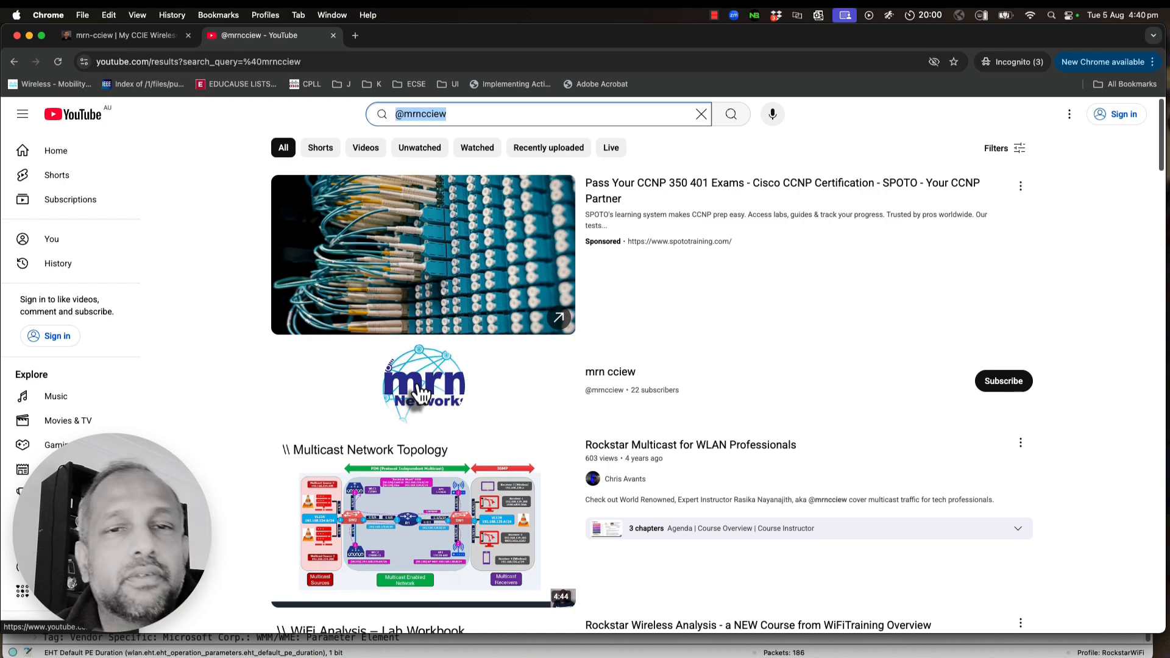
{"action": "mouse_move", "coordinate": [423, 523]}
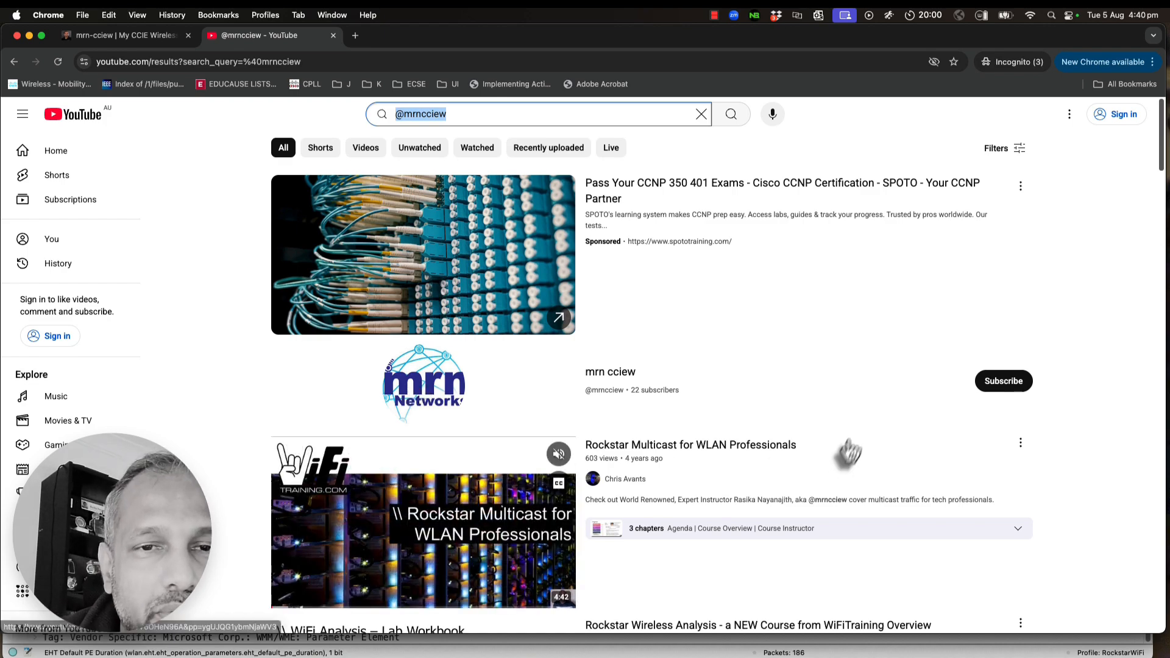